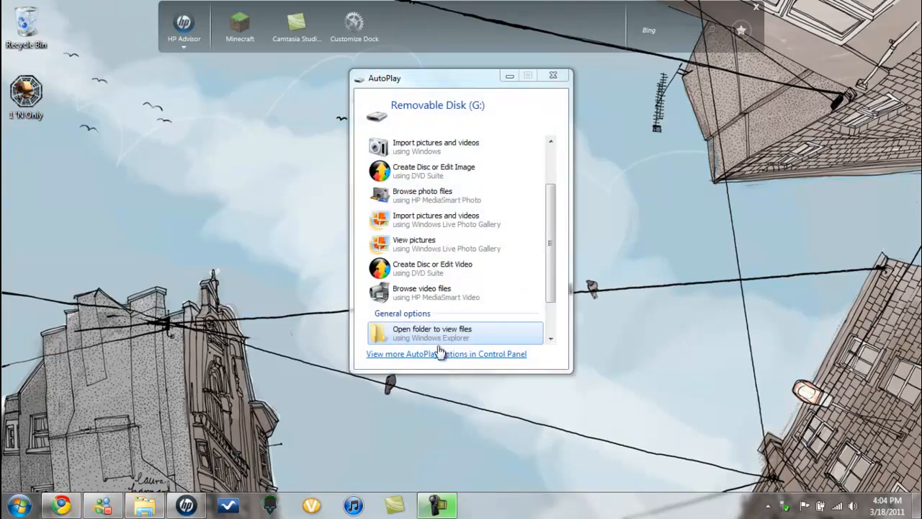
Step: Choose 'Open folder to view files' for Removable Disk (G:) in the AutoPlay prompt
click(432, 333)
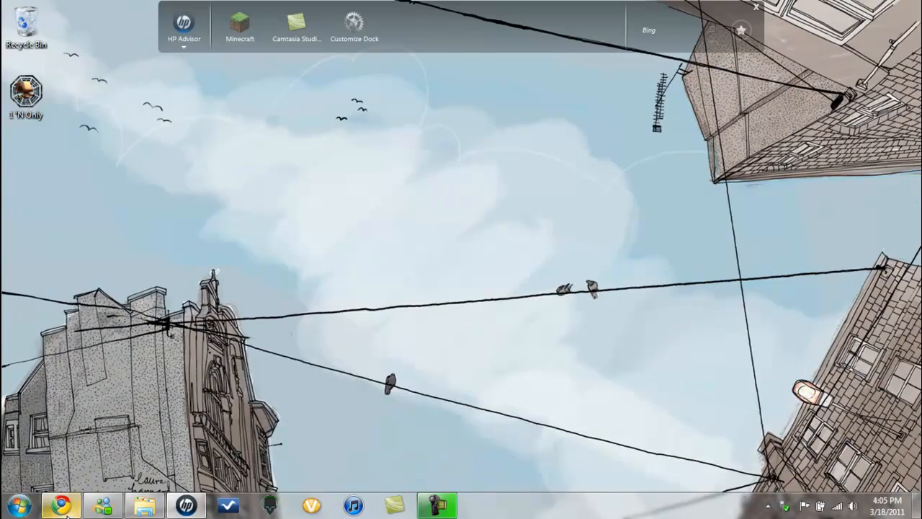
Step: Follow the wololo.net HBL link to the firmware's Half-Byte Loader page, then return to the YouTube tab
click(61, 504)
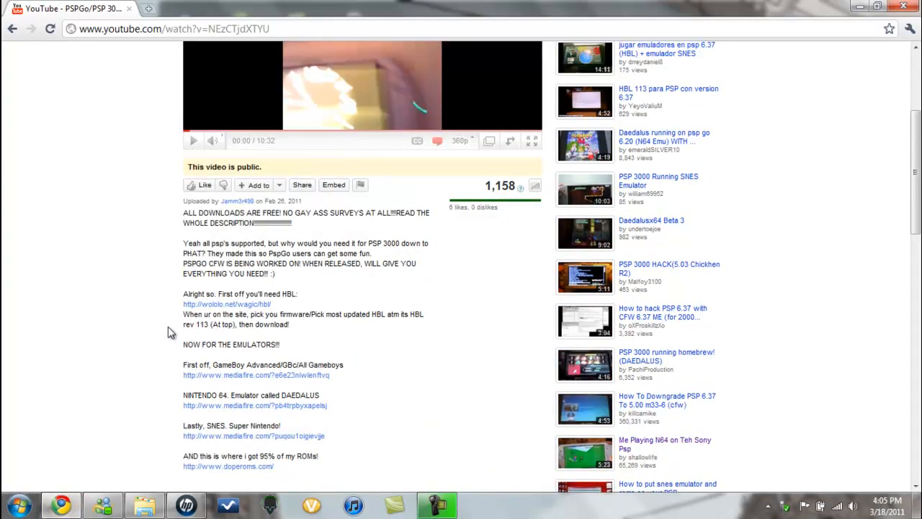
mouse_move(233, 305)
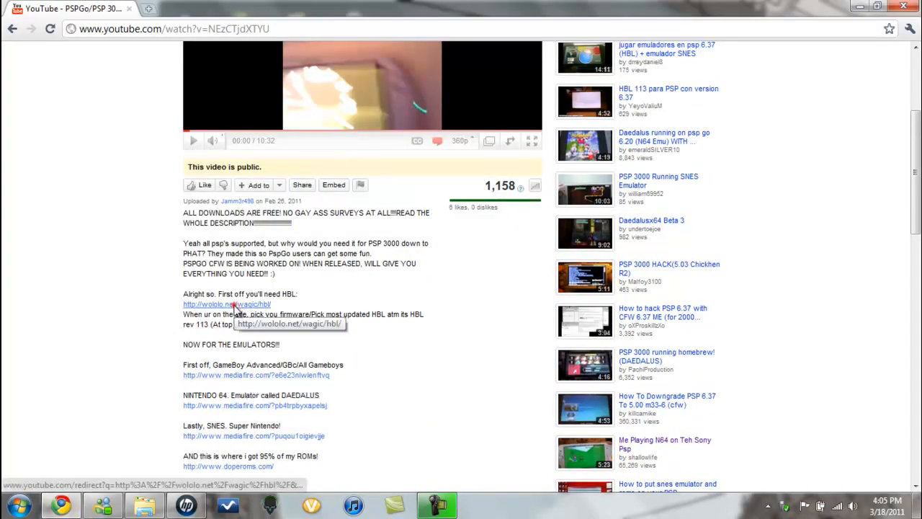
click(228, 304)
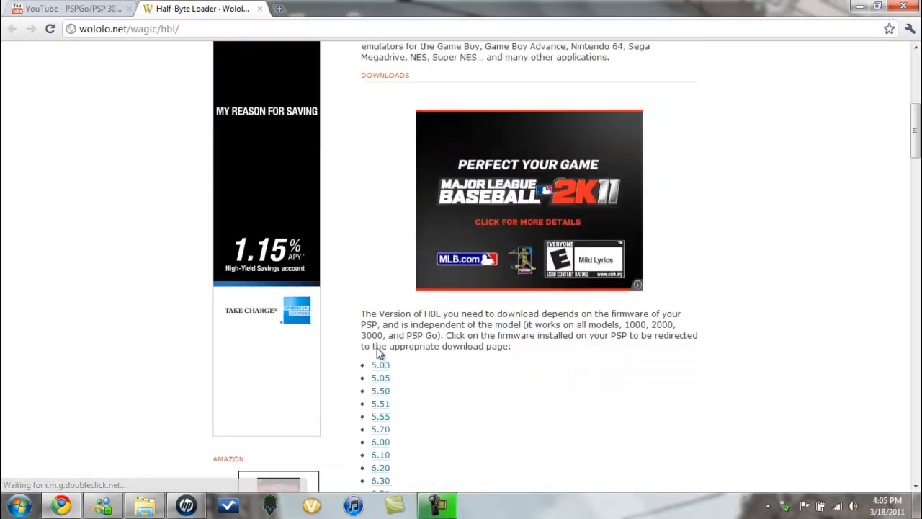
scroll(down, 3)
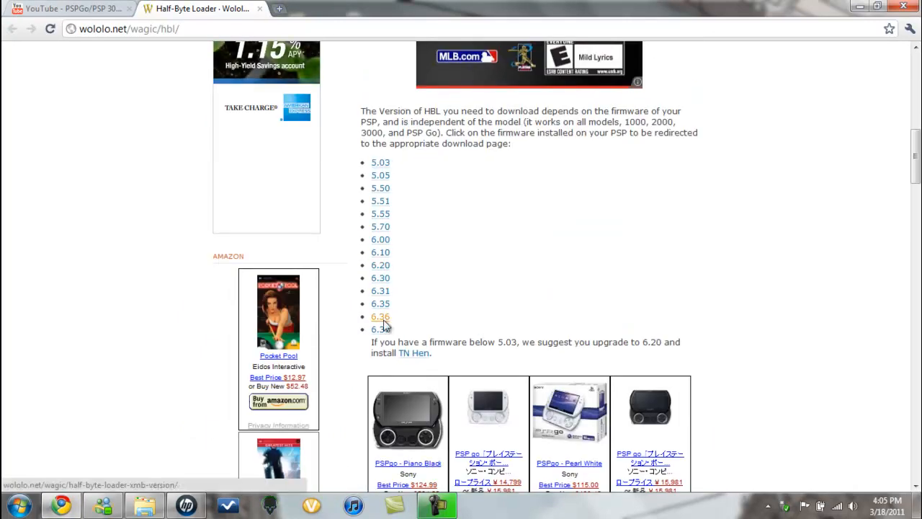
click(381, 317)
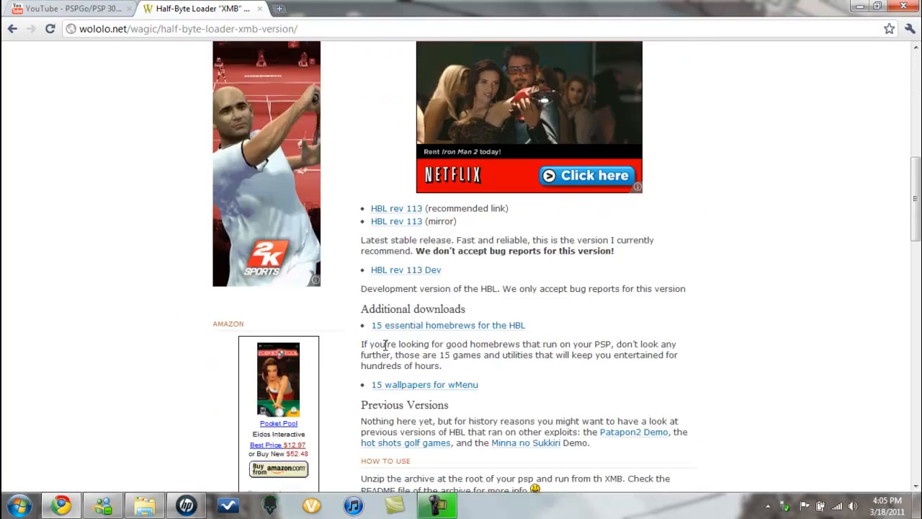
click(395, 207)
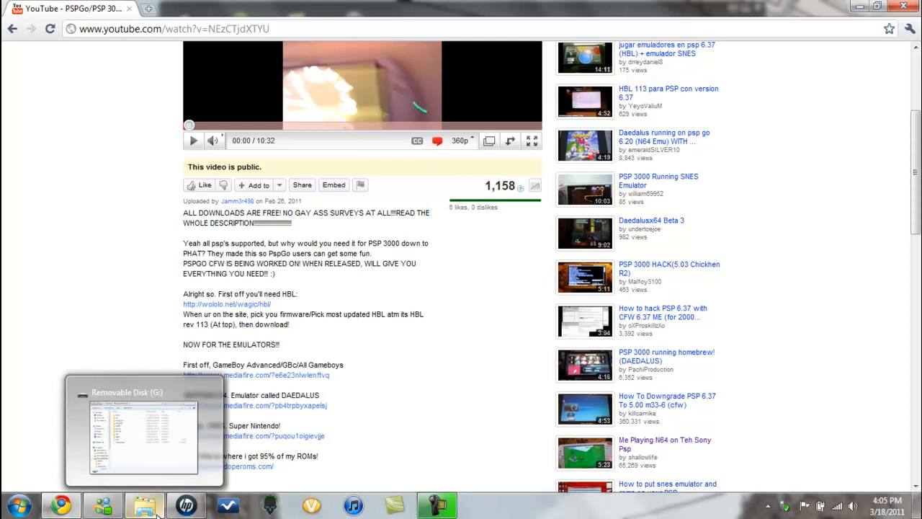
Step: Open hbl-r113-signed-wololo from the user's Downloads folder via the Start menu
click(13, 505)
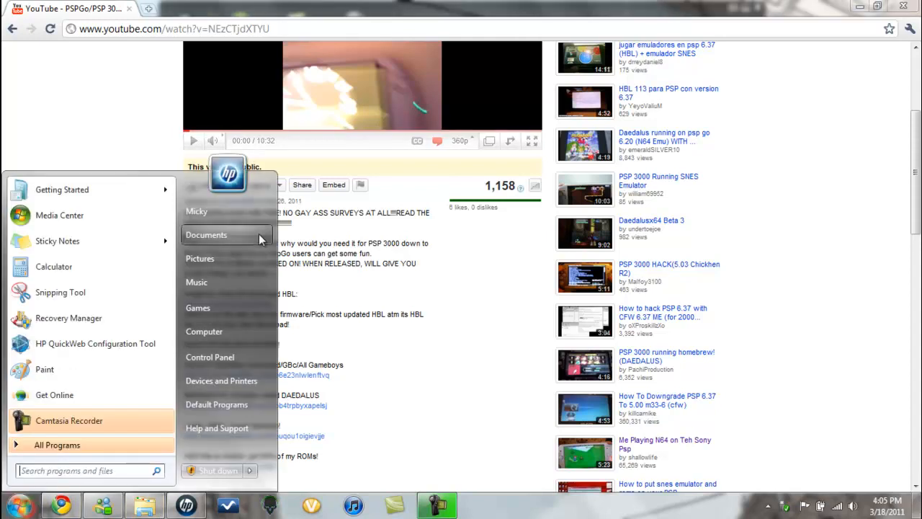
click(196, 211)
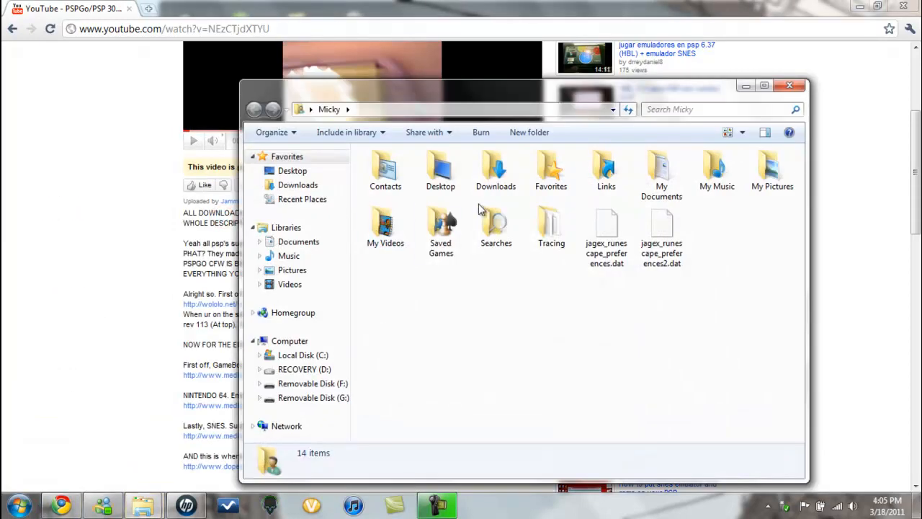
double_click(495, 170)
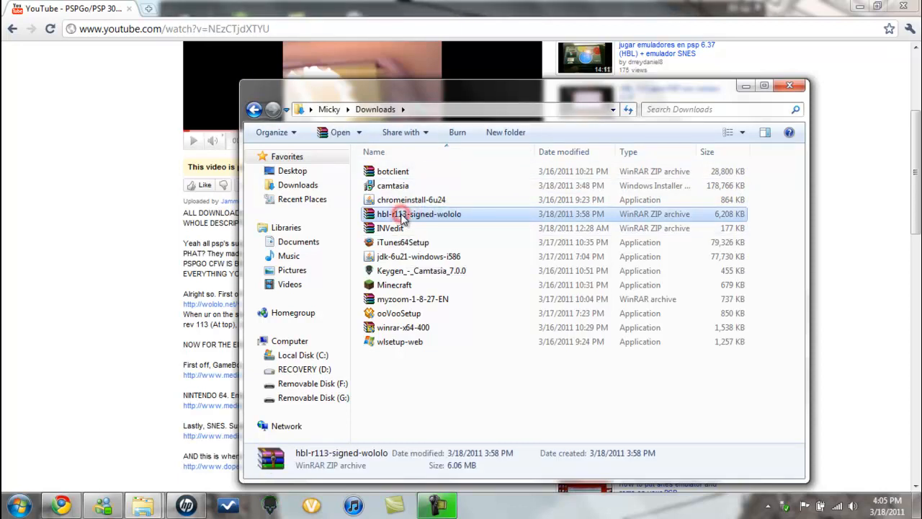
double_click(418, 213)
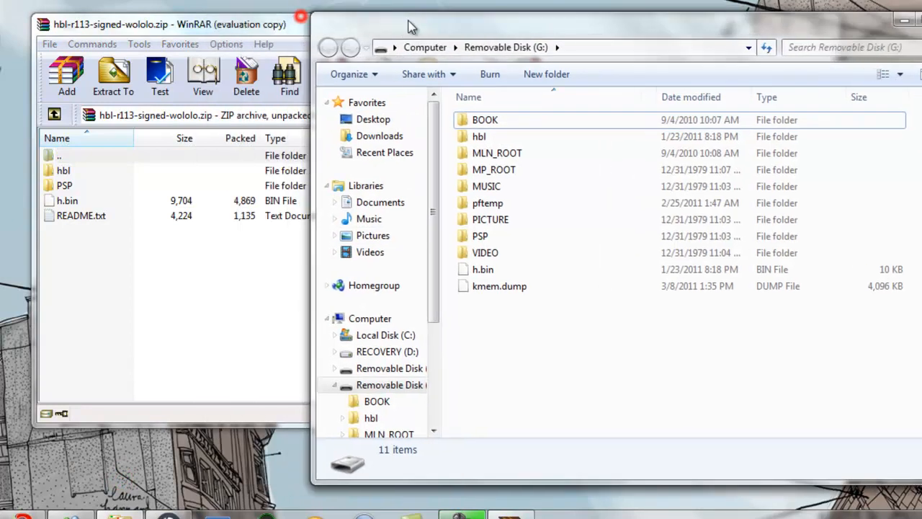
Step: Show the Removable Disk (G:) root beside the archive and select h.bin in WinRAR
click(63, 170)
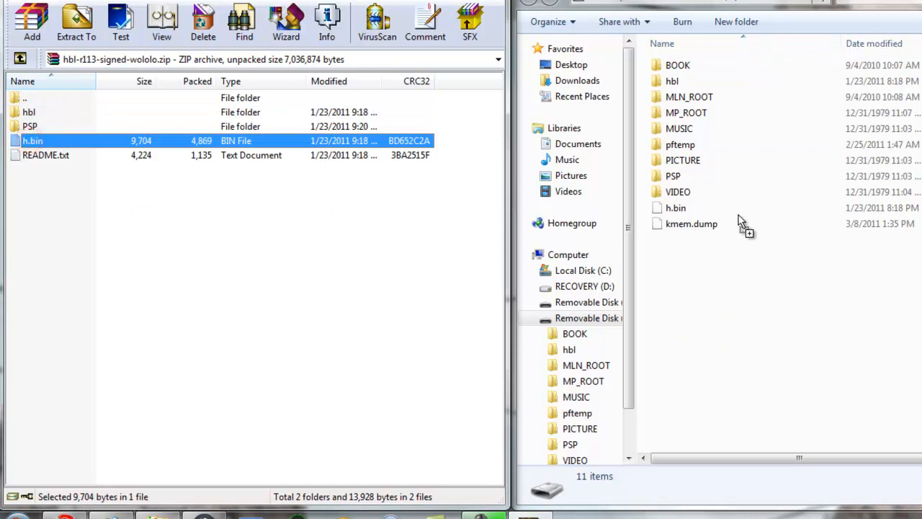
click(691, 223)
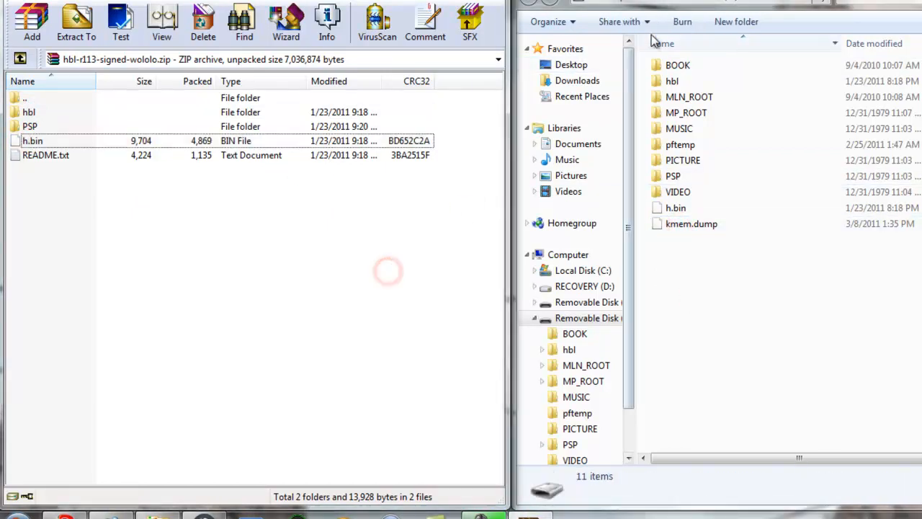
Step: Browse the archive's PSP\GAME folder and the memory stick's PSP\GAME folder holding HBL, then return to the archive root
double_click(29, 127)
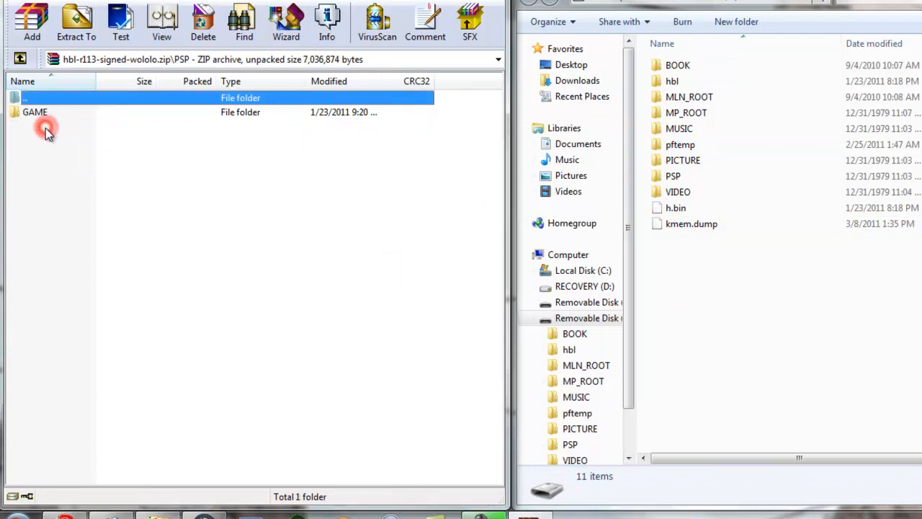
double_click(34, 113)
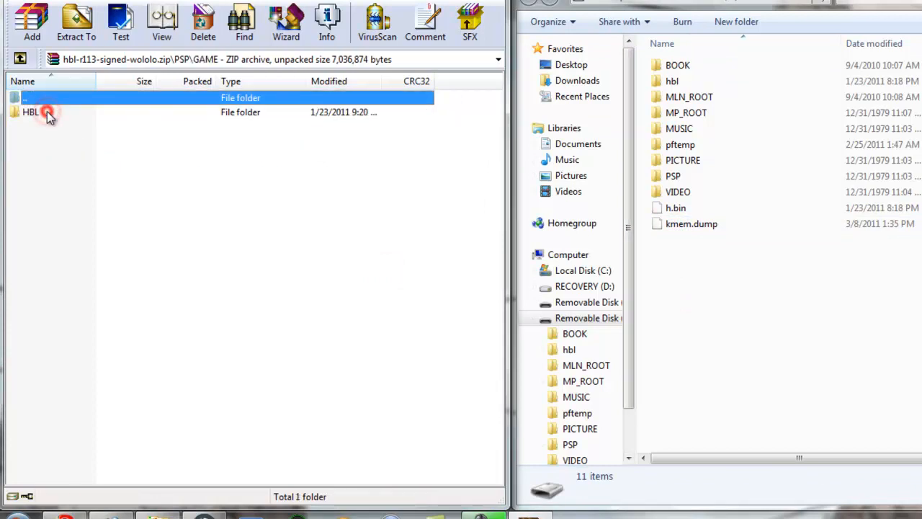
click(672, 176)
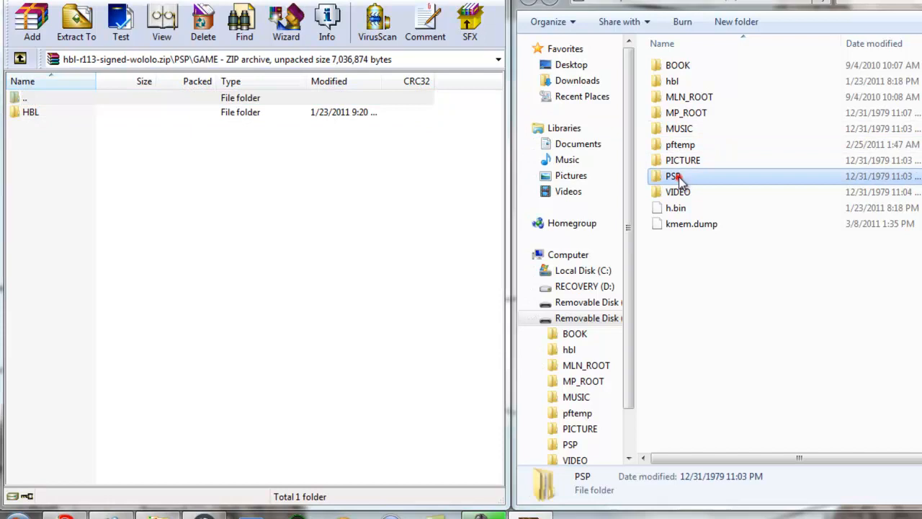
double_click(671, 175)
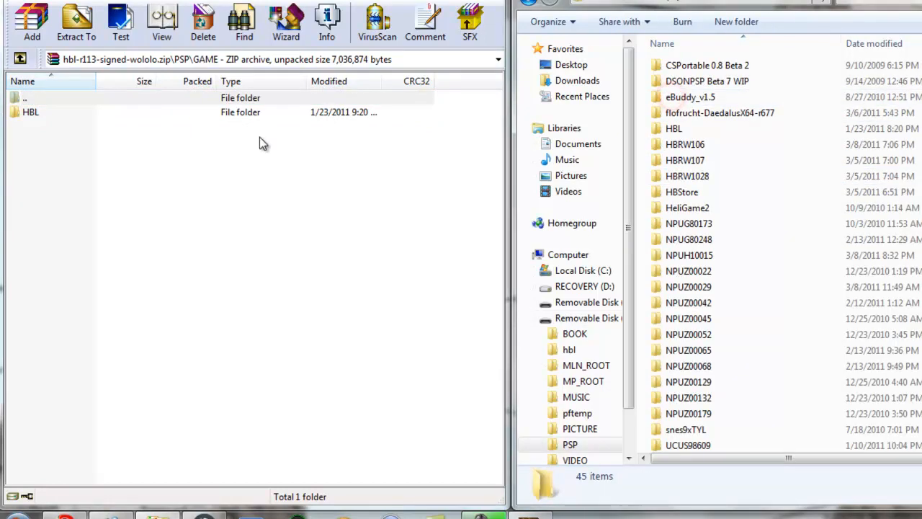
click(31, 113)
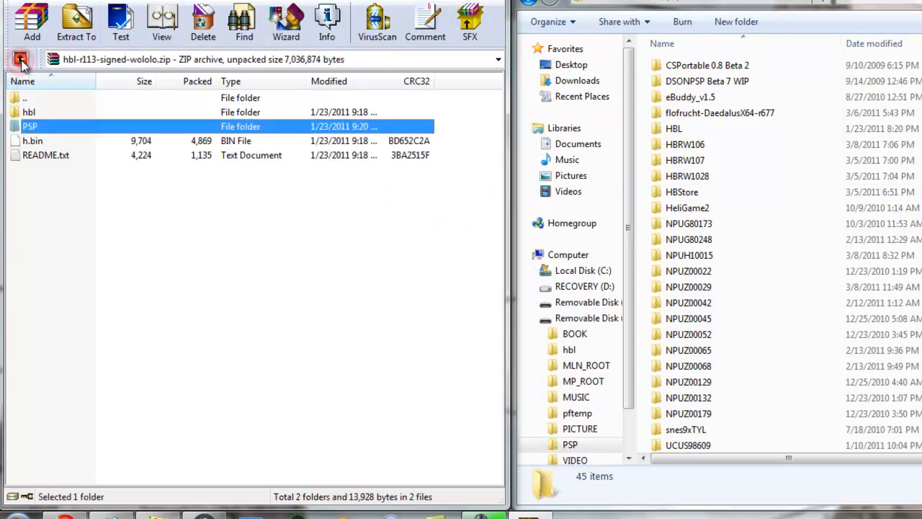
click(20, 59)
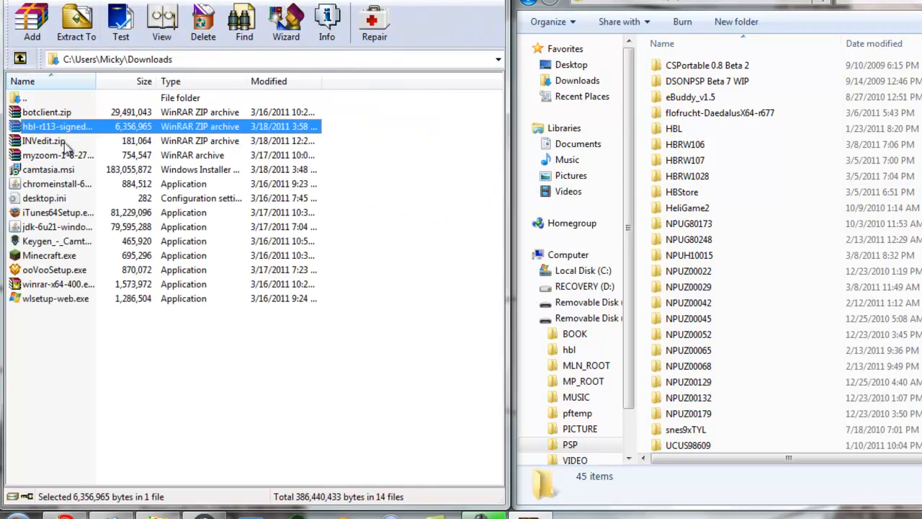
double_click(56, 127)
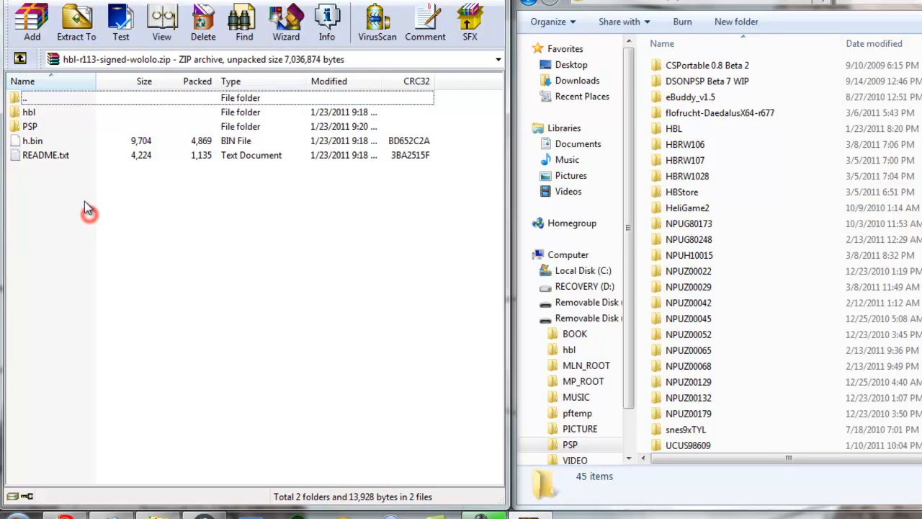
mouse_move(87, 207)
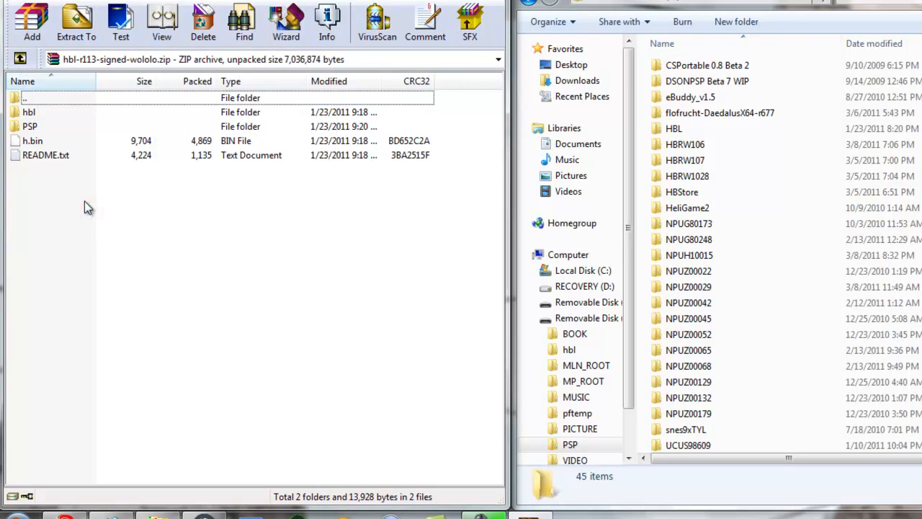
mouse_move(144, 239)
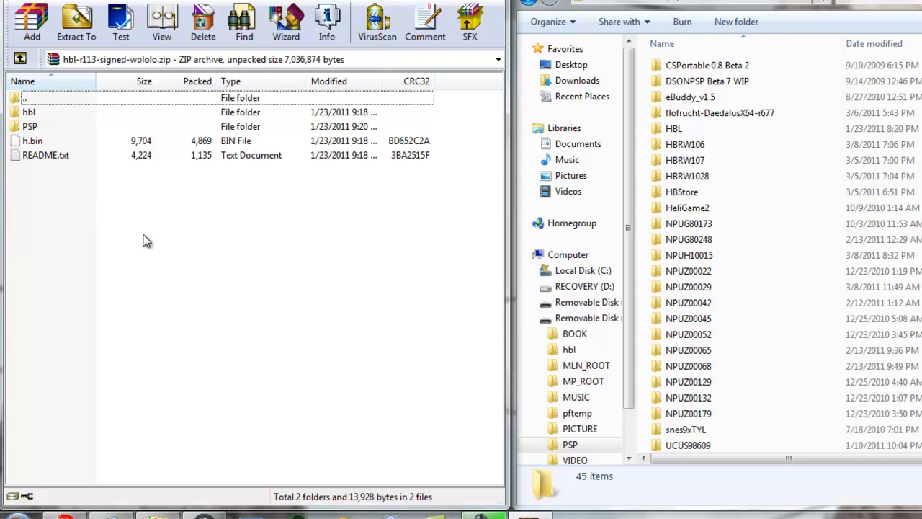
mouse_move(421, 346)
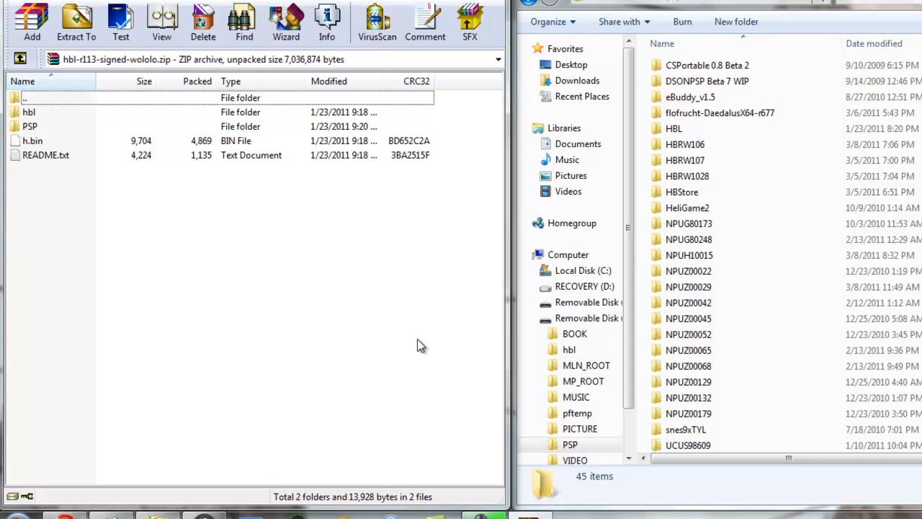
mouse_move(411, 330)
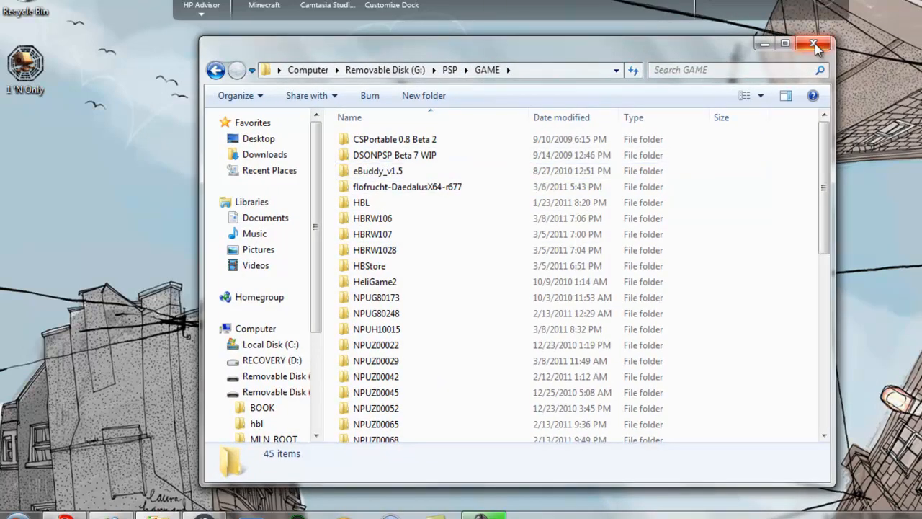
mouse_move(815, 45)
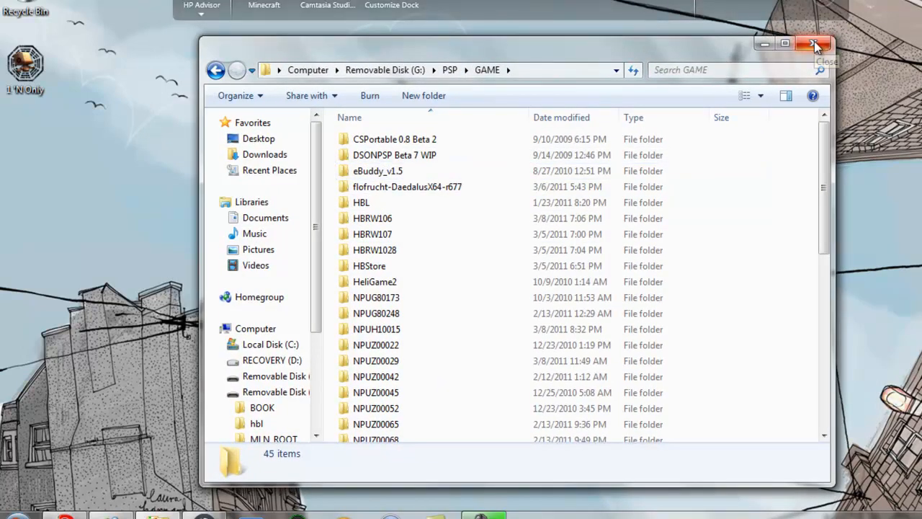